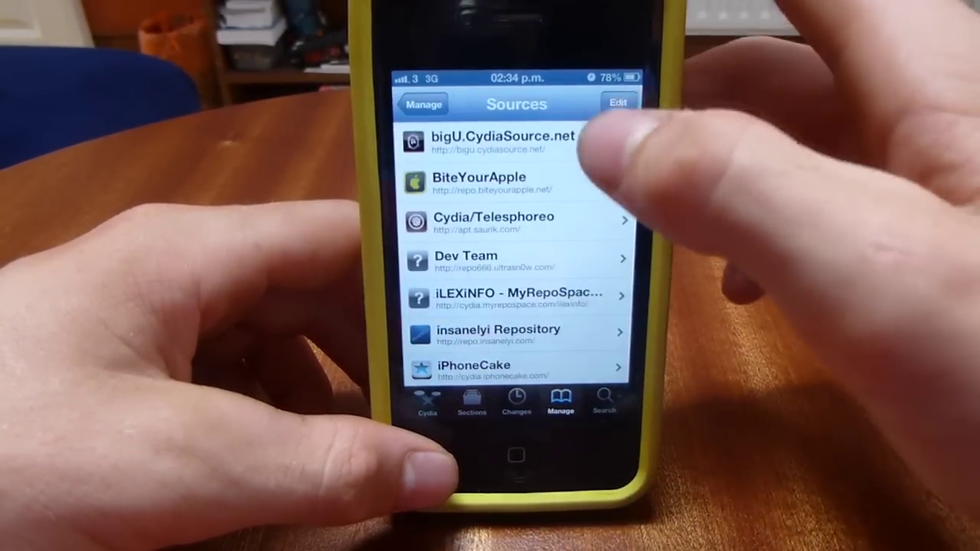
# Add the myrepospace.com/ilexinfo repository URL as a new Cydia source from edit mode.
pyautogui.click(620, 102)
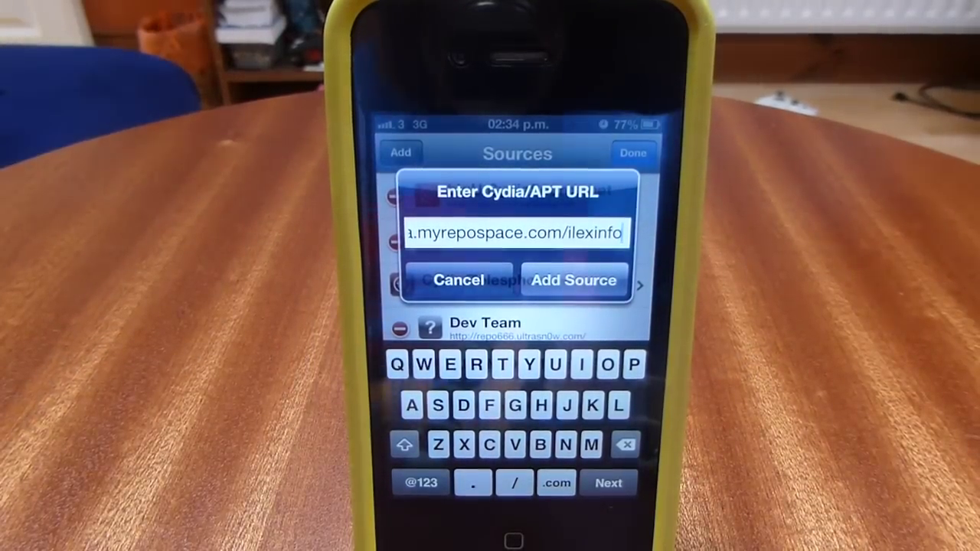
pyautogui.click(574, 279)
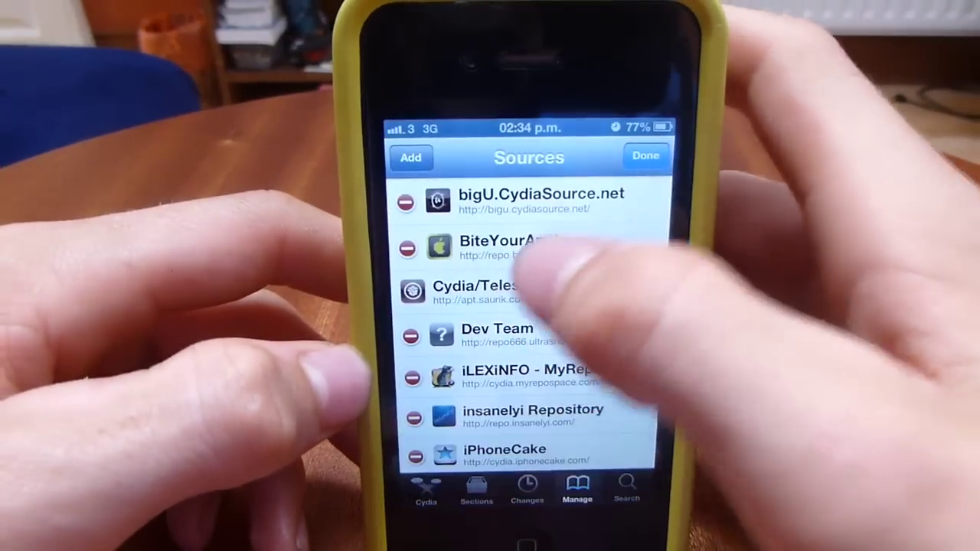